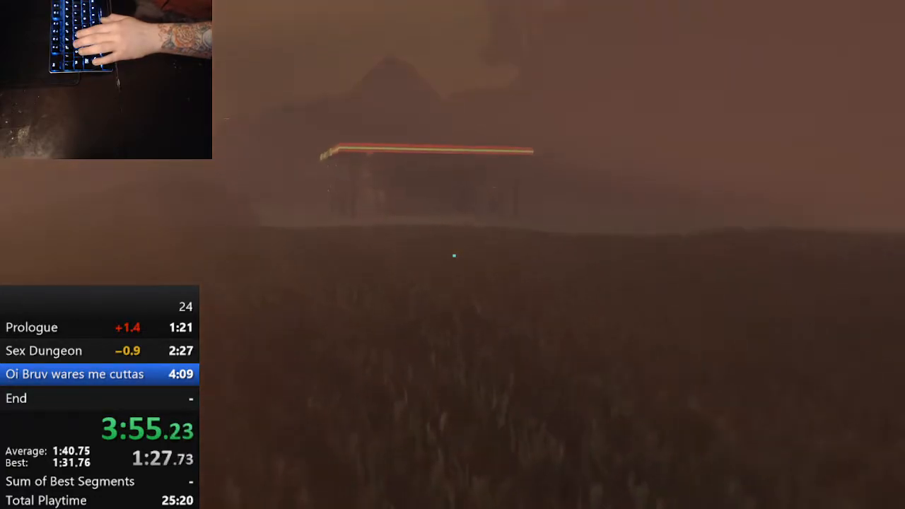
key(w)
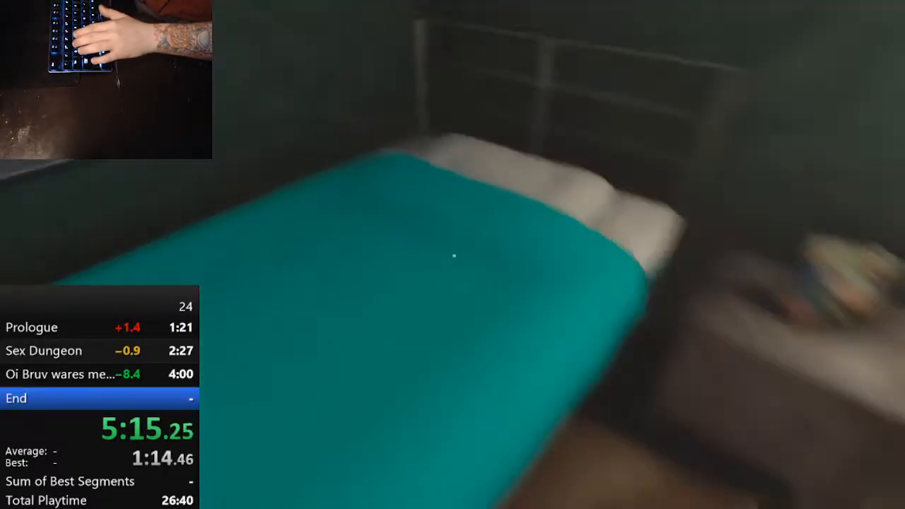
mouse_move(452, 255)
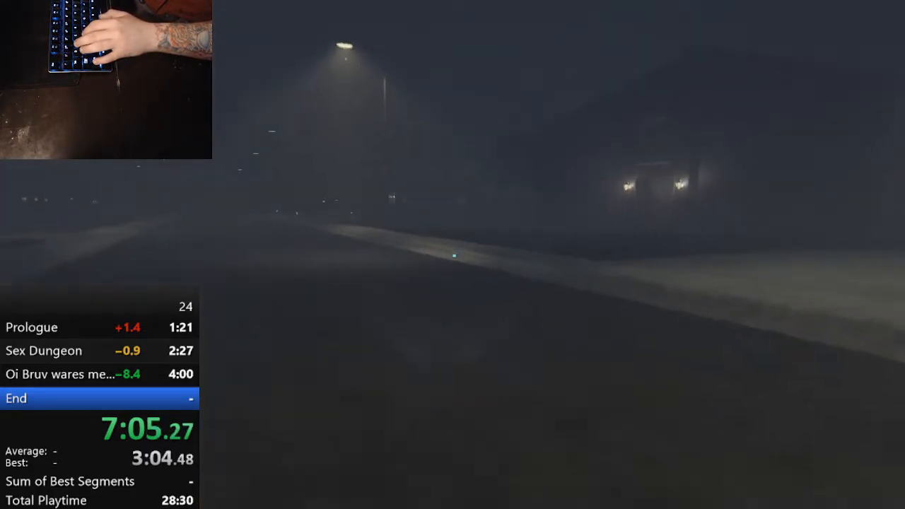
key(w)
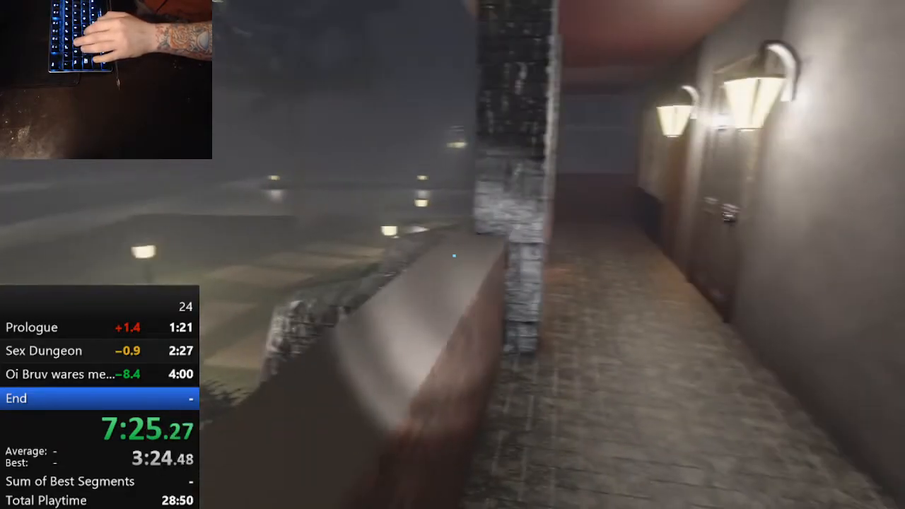
mouse_move(453, 254)
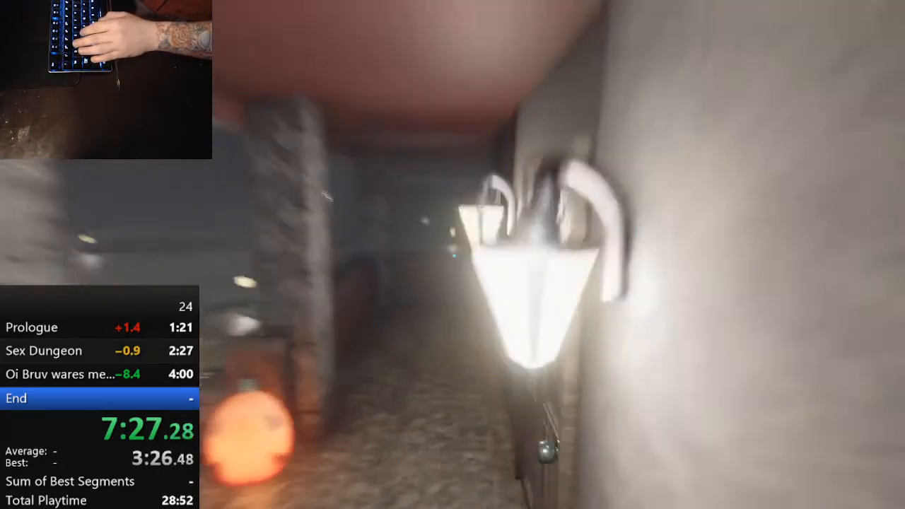